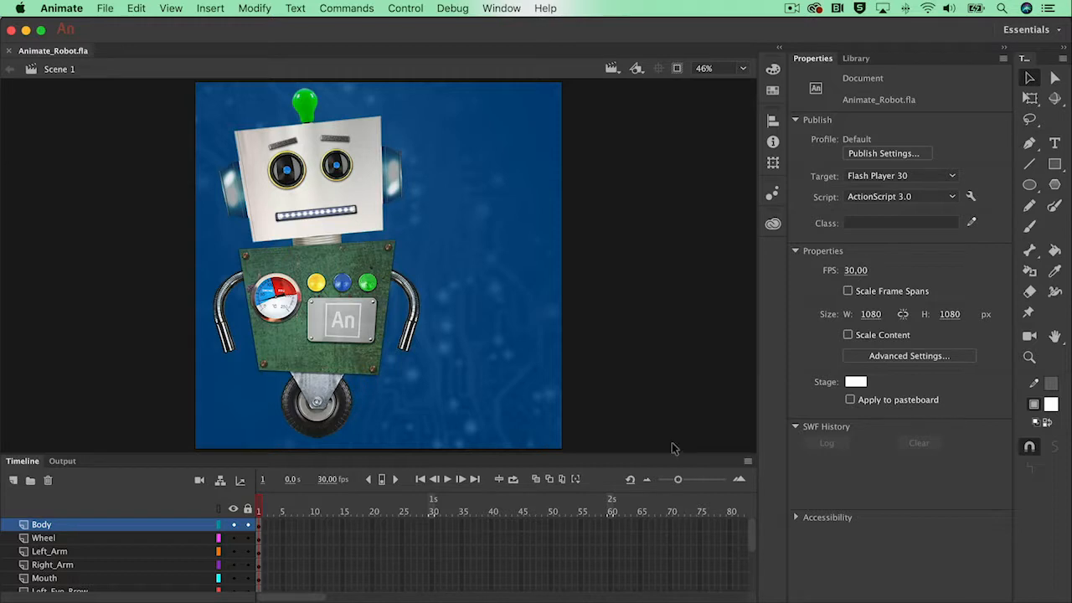
mouse_move(105, 576)
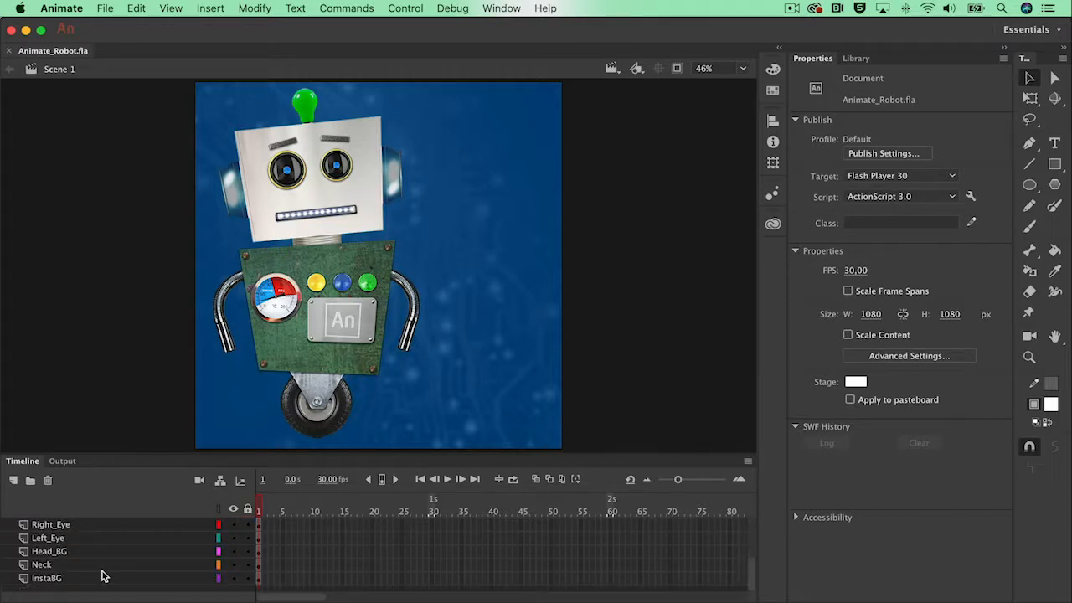
Scroll the timeline to list every robot layer, from Body down to InstaBG
scroll(down, 3)
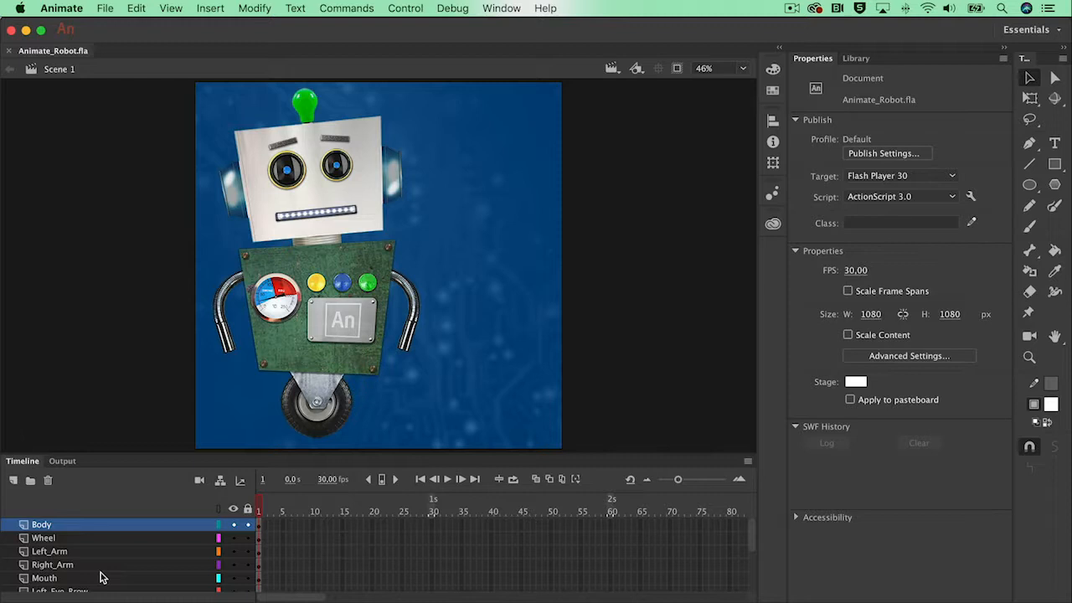
mouse_move(349, 541)
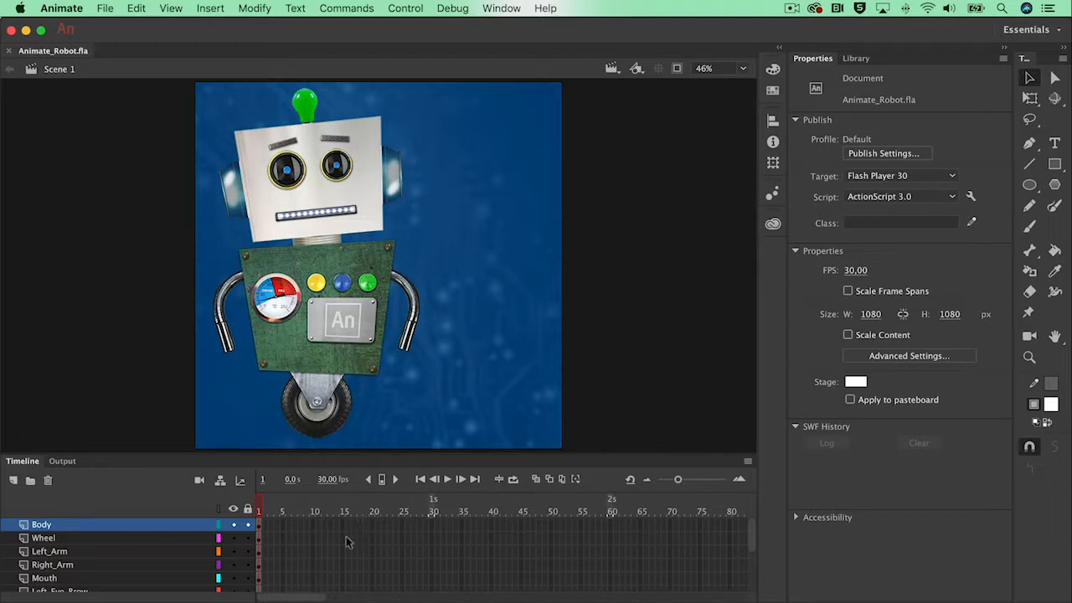
mouse_move(116, 455)
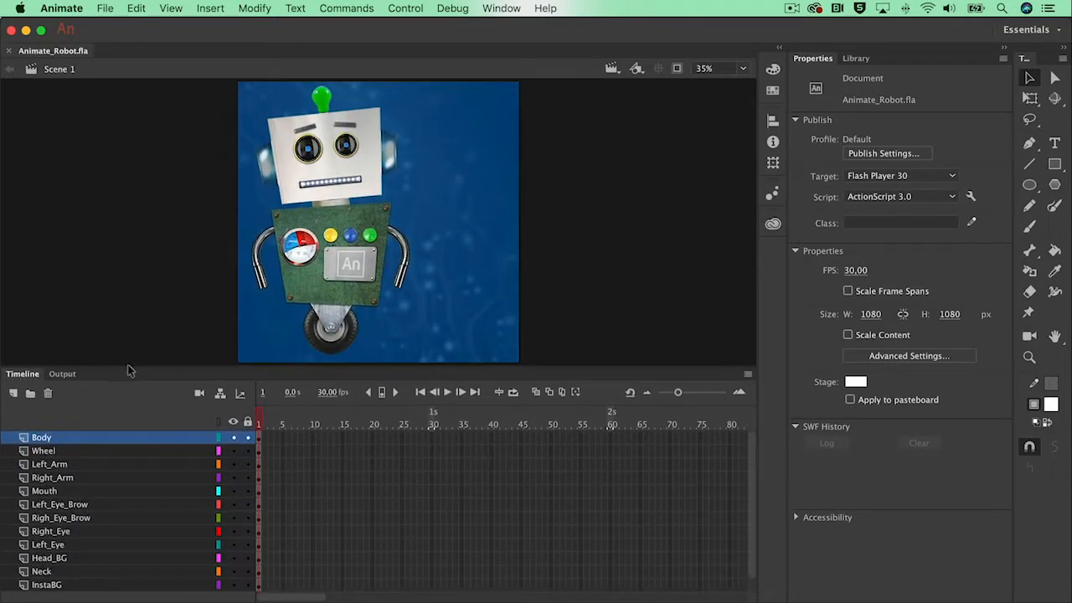
mouse_move(131, 384)
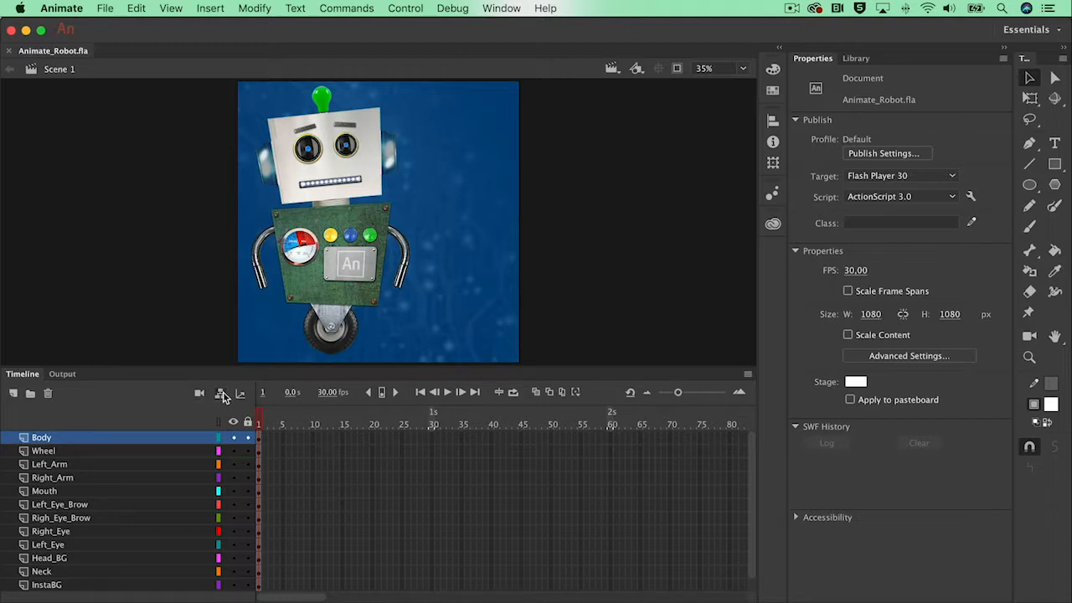
Turn on parenting view, select the 470×509 Body bitmap, and begin linking Left_Arm
click(220, 392)
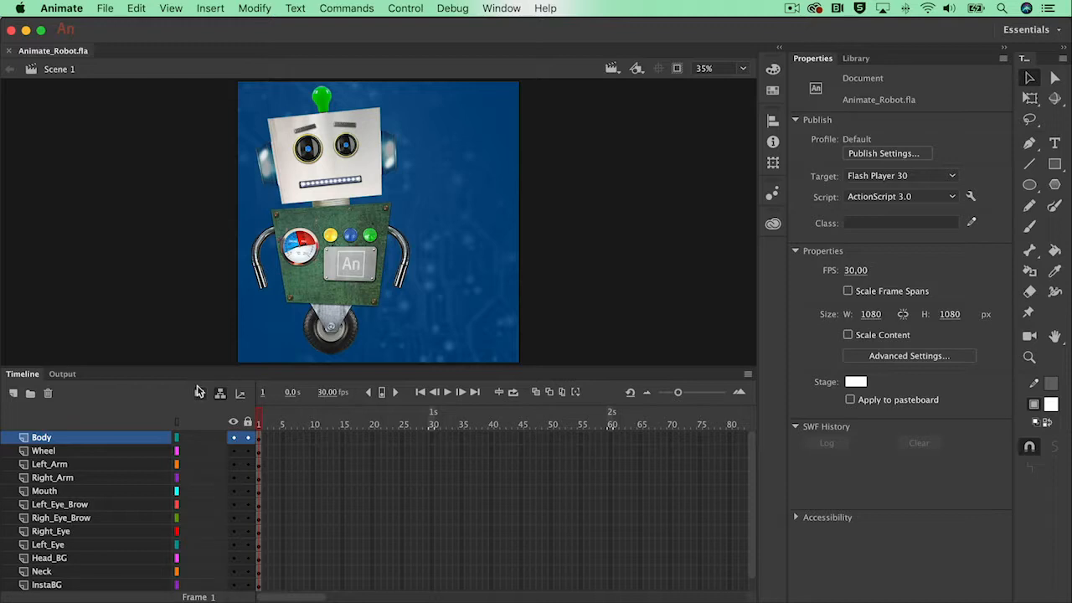
click(335, 276)
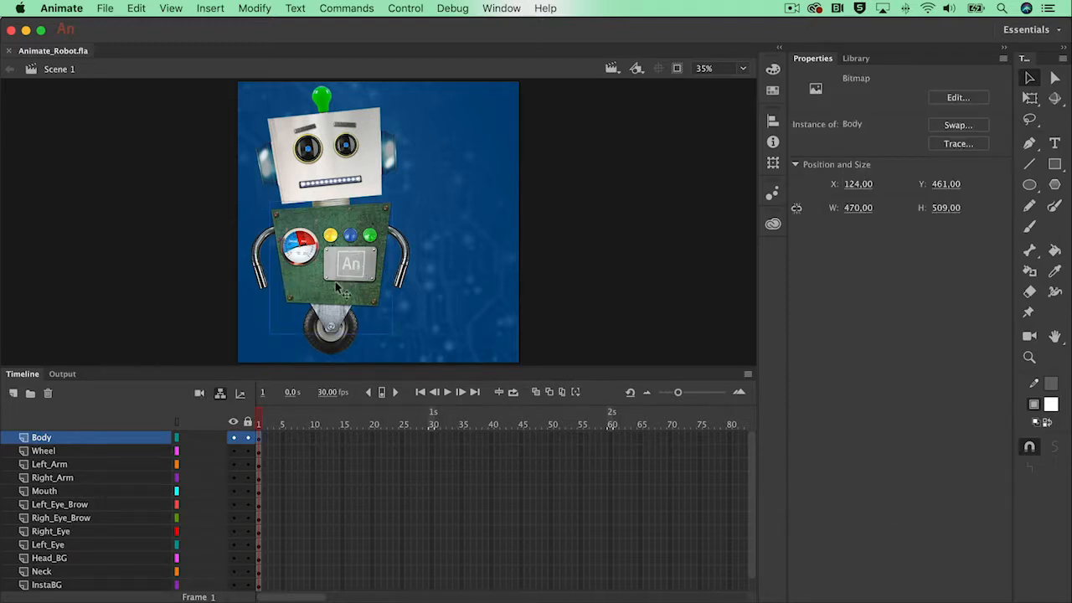
mouse_move(326, 262)
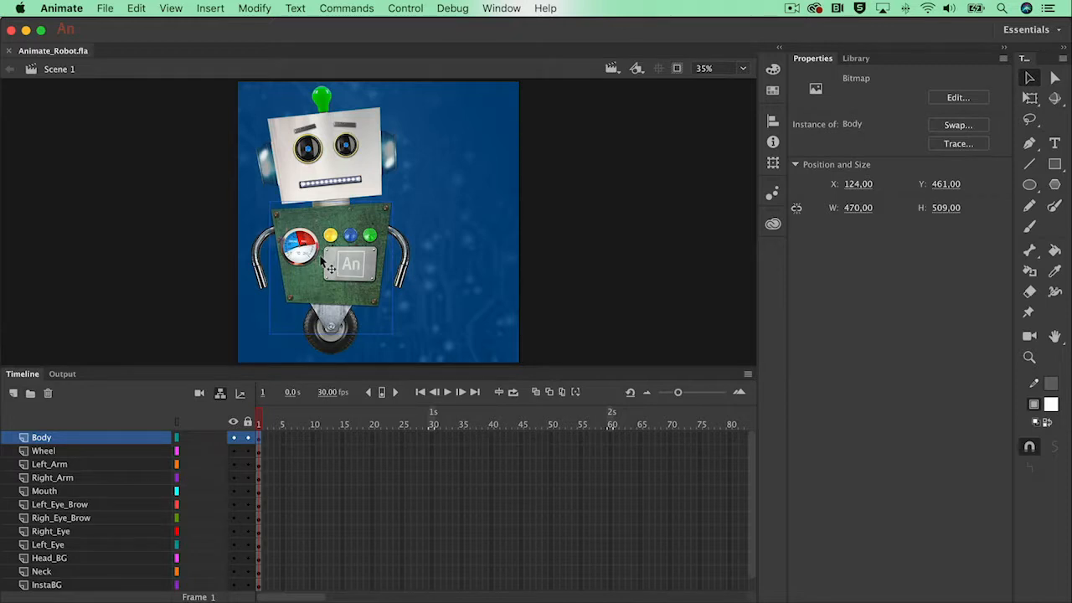
click(50, 464)
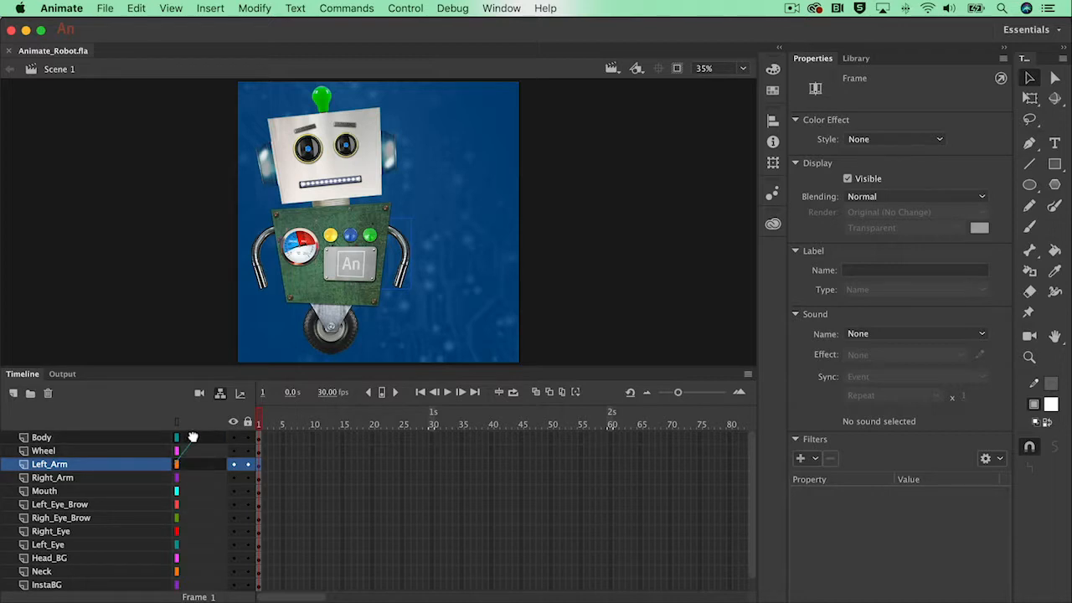
Link Right_Arm to the Body layer so both arms follow the torso
click(53, 477)
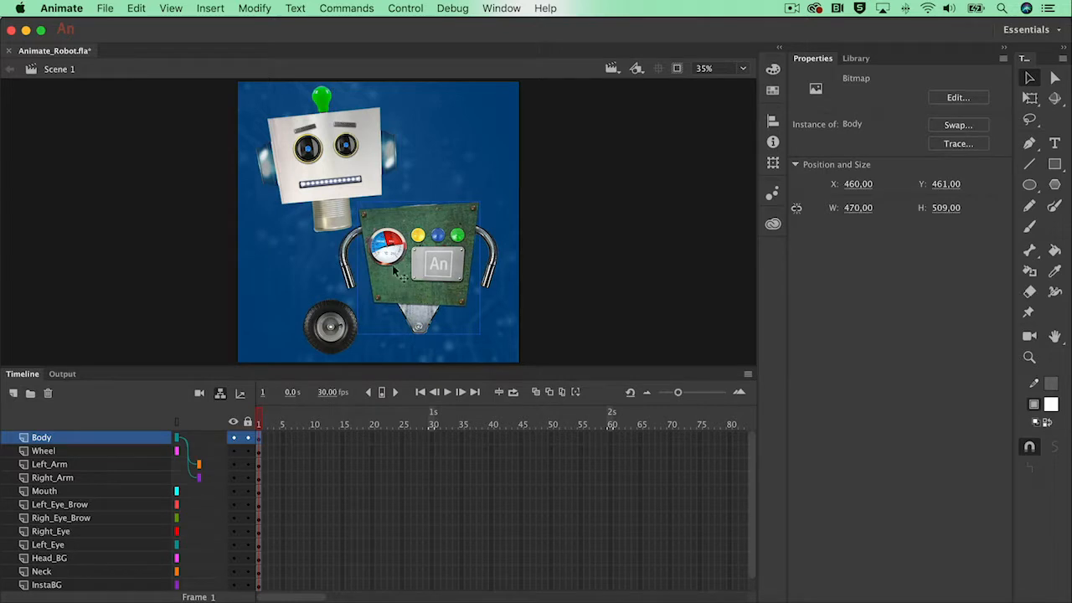
mouse_move(364, 258)
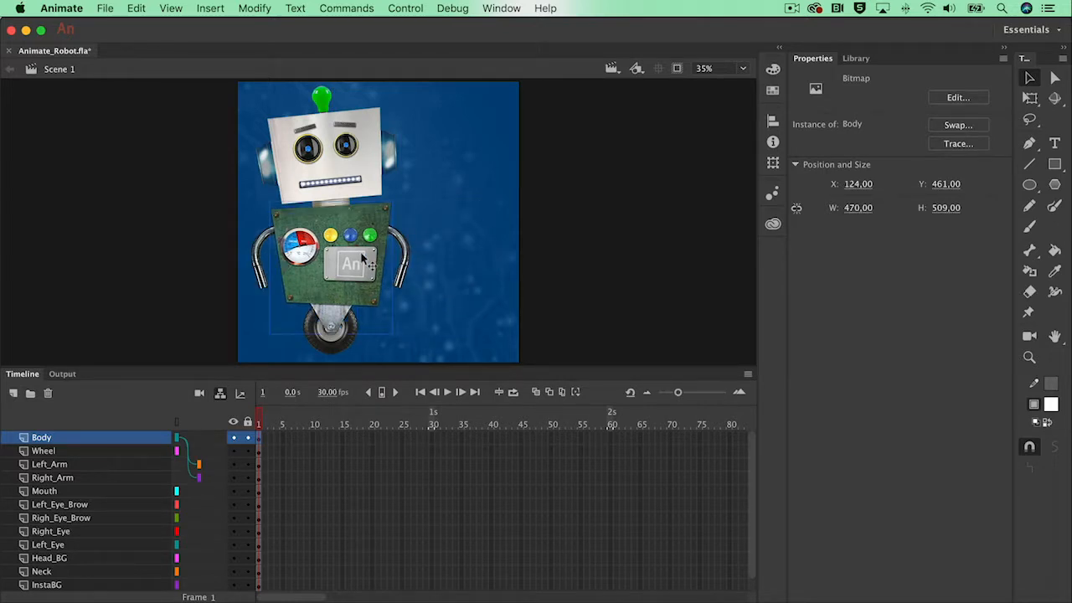
Parent Wheel and Neck to Body, Head_BG to Neck, then Mouth and both eyes to Head_BG
click(43, 451)
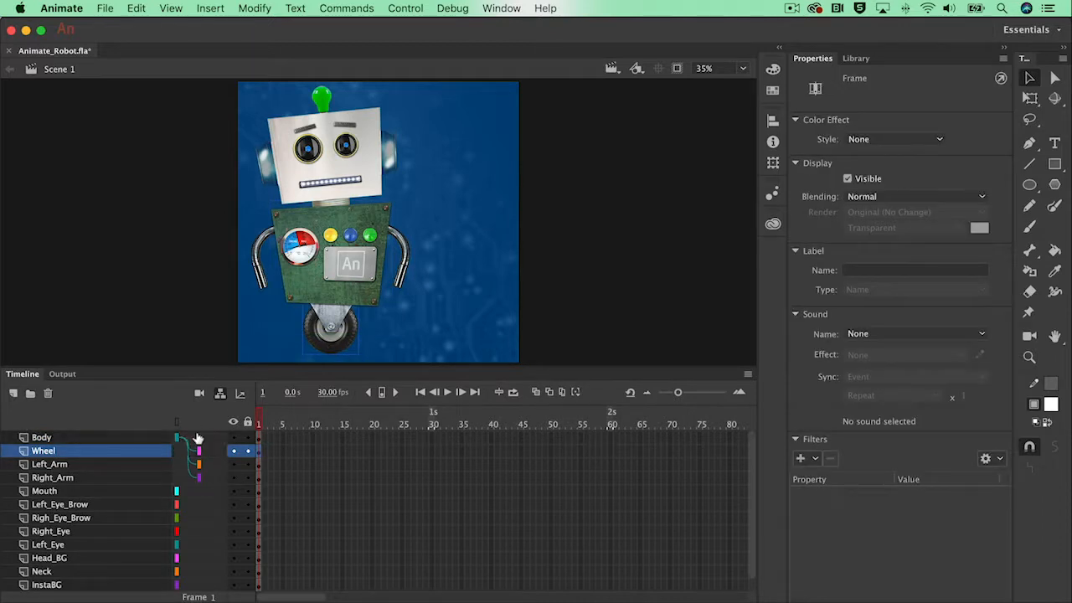
click(41, 571)
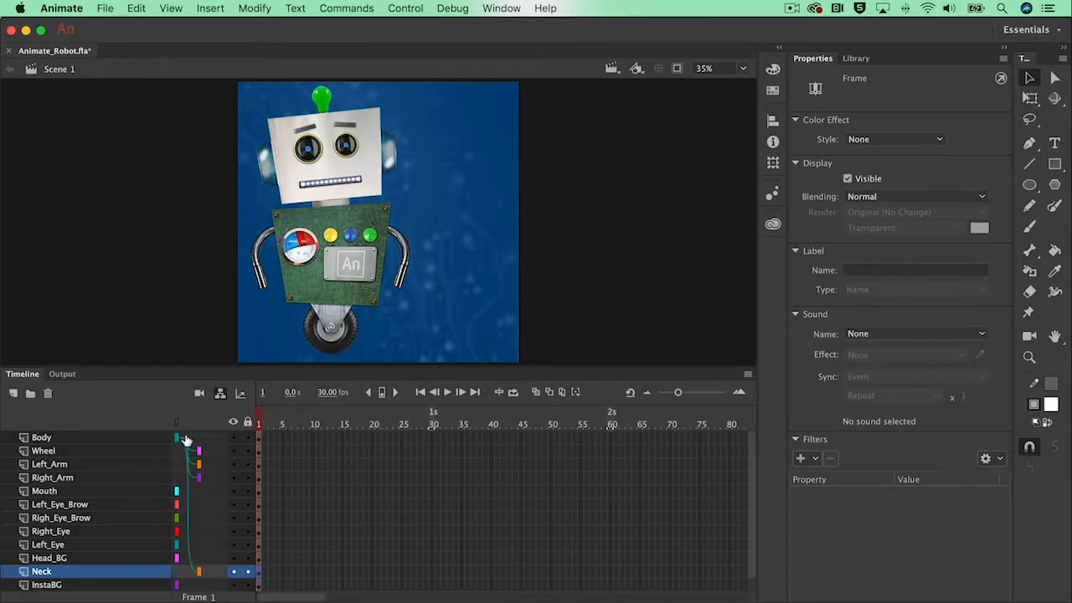
click(50, 558)
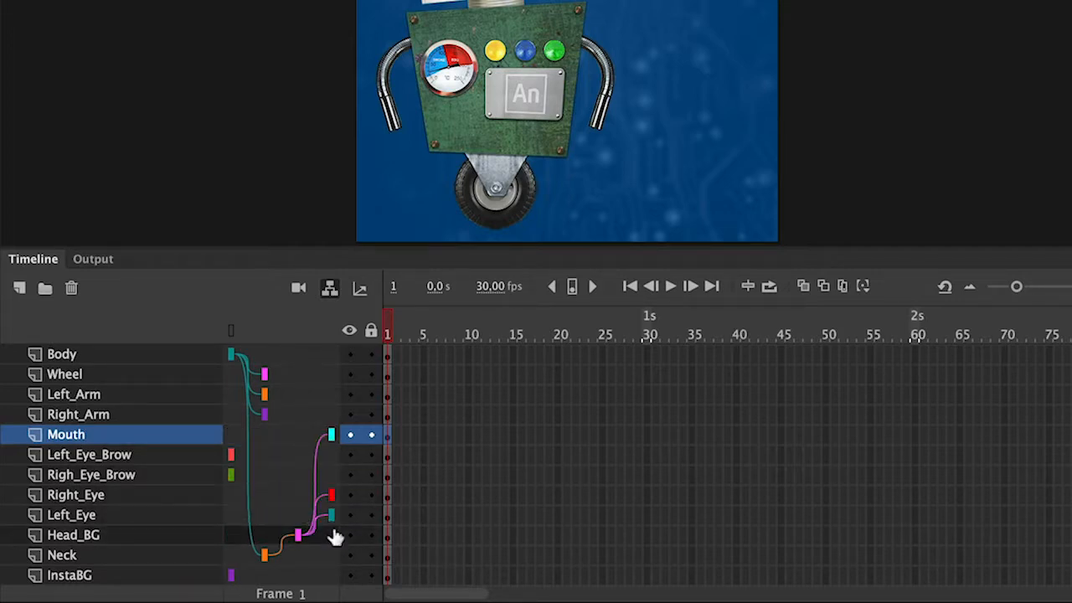
click(90, 454)
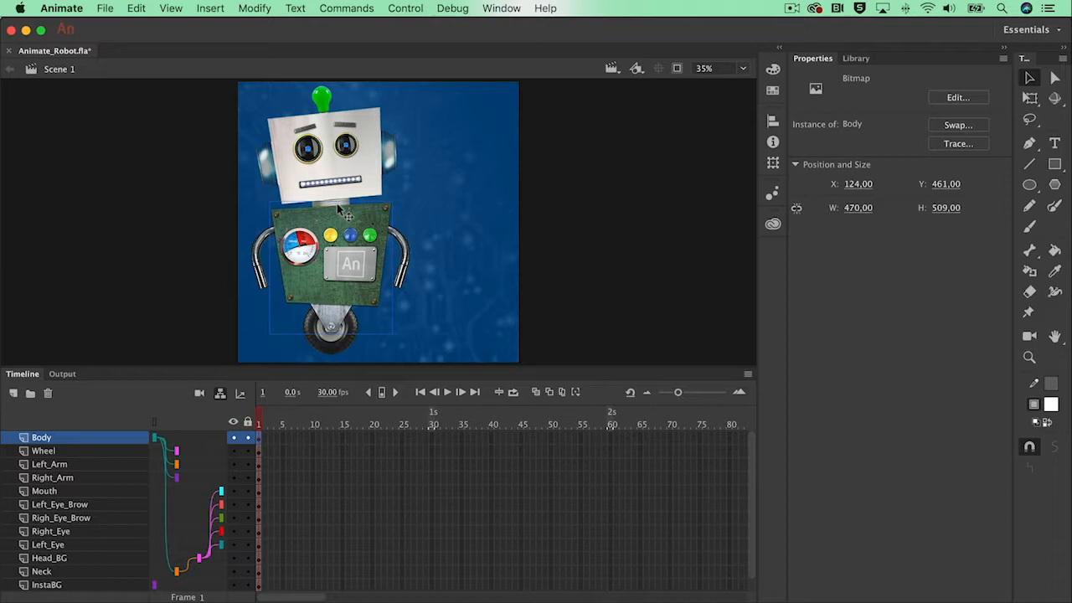
mouse_move(488, 217)
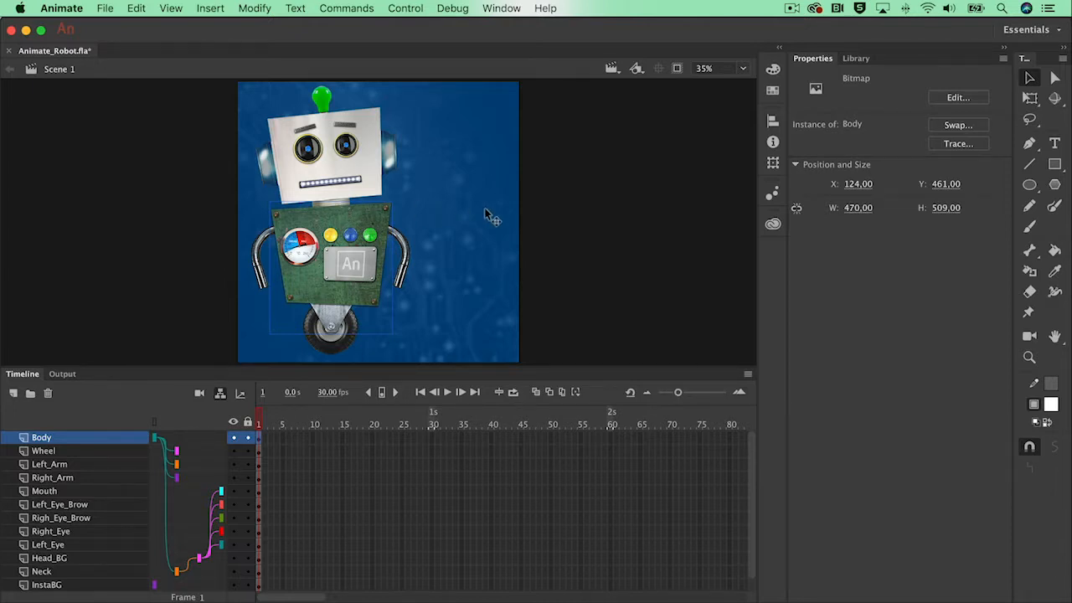